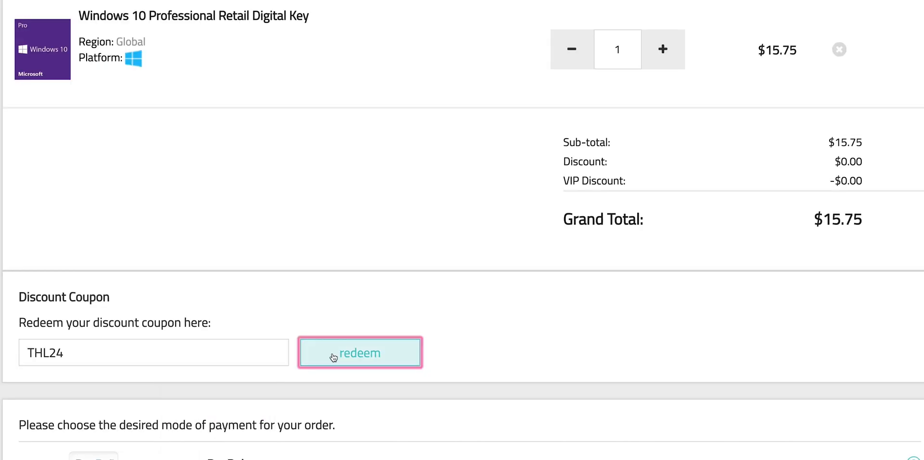
Redeem coupon THL24 on the Windows 10 Professional Retail Digital Key order
click(359, 352)
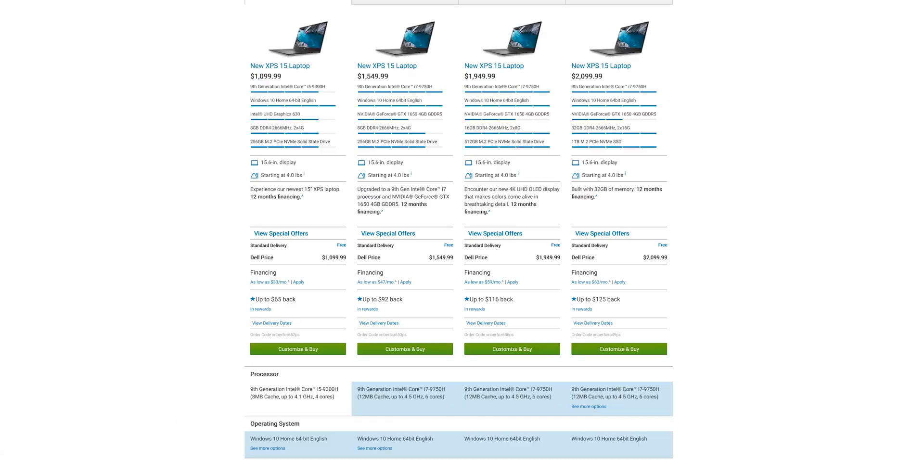
Reveal the fifth $2,649.99 i9-9980HK XPS 15 configuration with Next
scroll(up, 3)
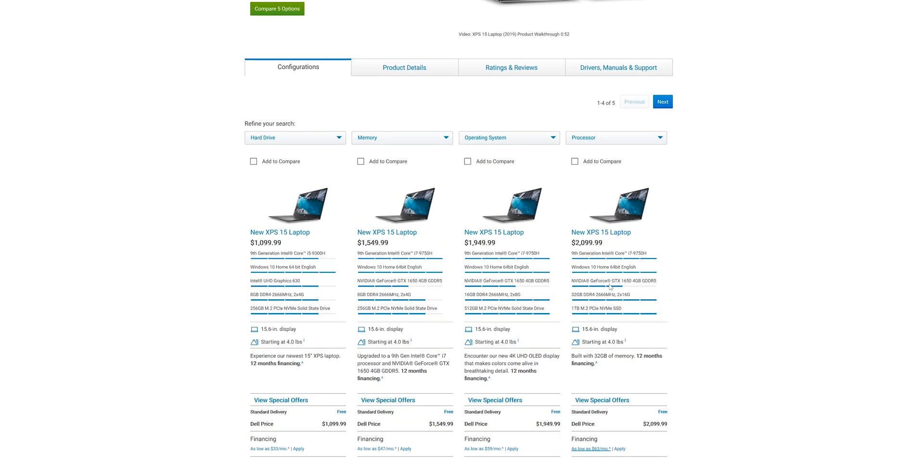
scroll(up, 3)
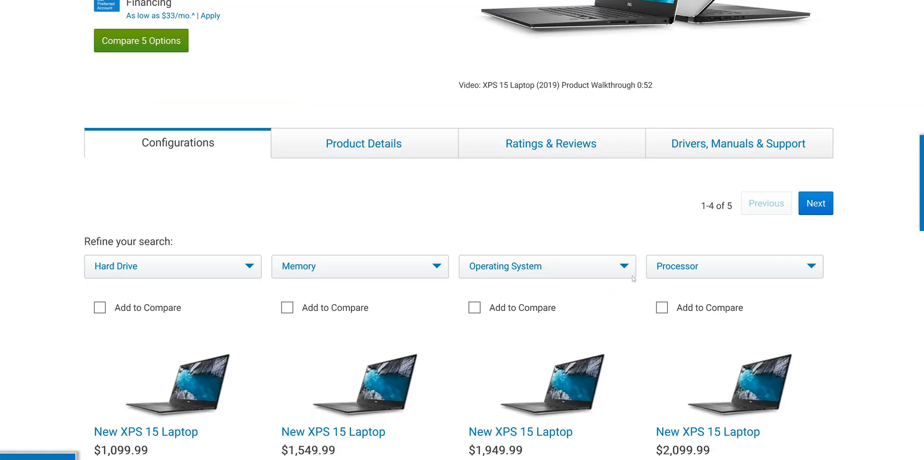
scroll(down, 3)
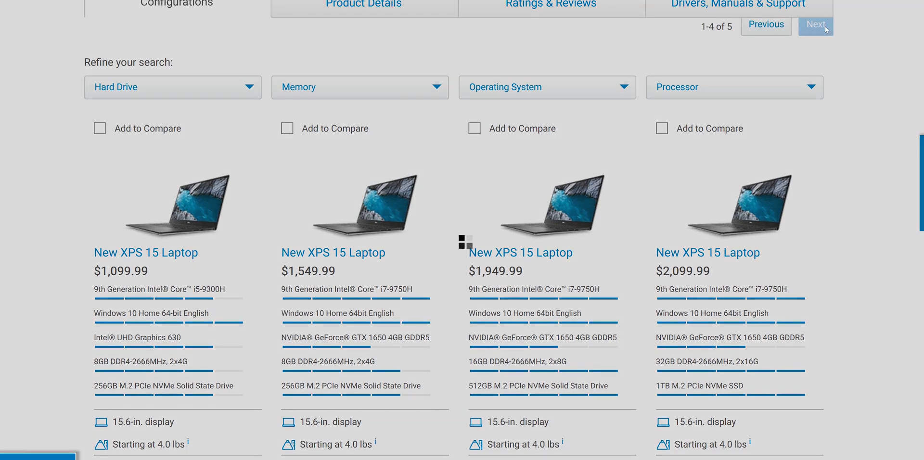
click(815, 25)
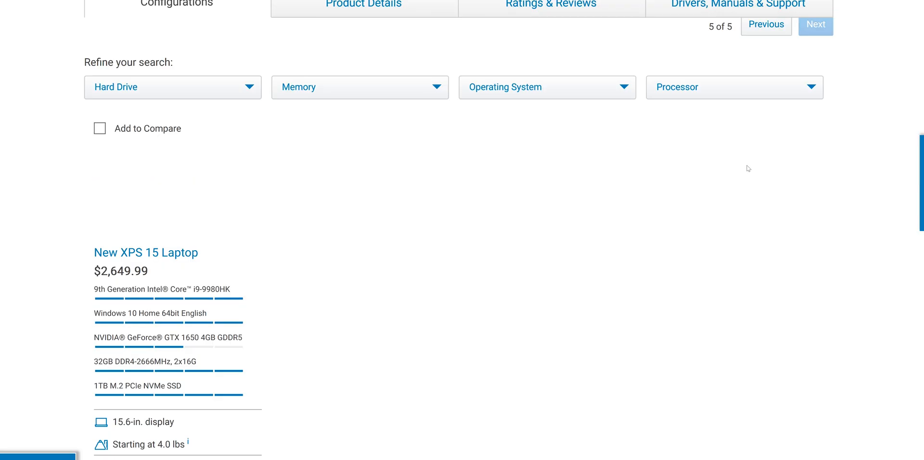
Scroll the UK XPS 15 page to its ten configurations from £1,499 with code BF15
scroll(up, 3)
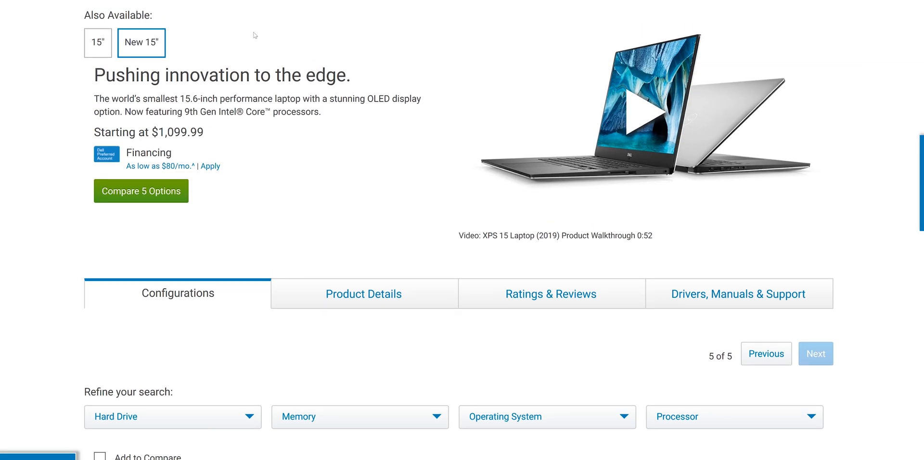
scroll(down, 3)
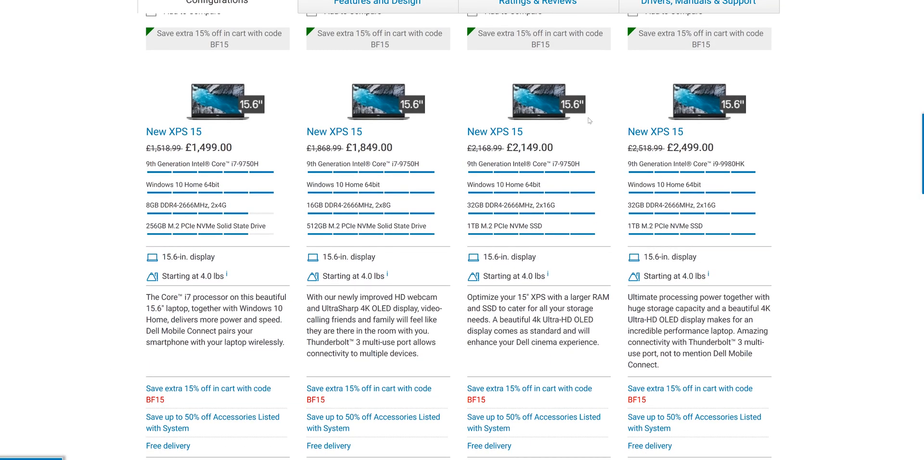
scroll(up, 3)
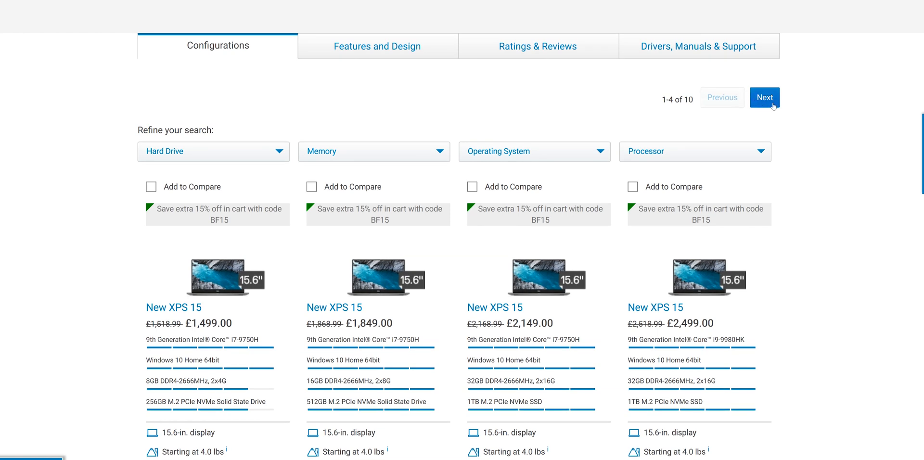